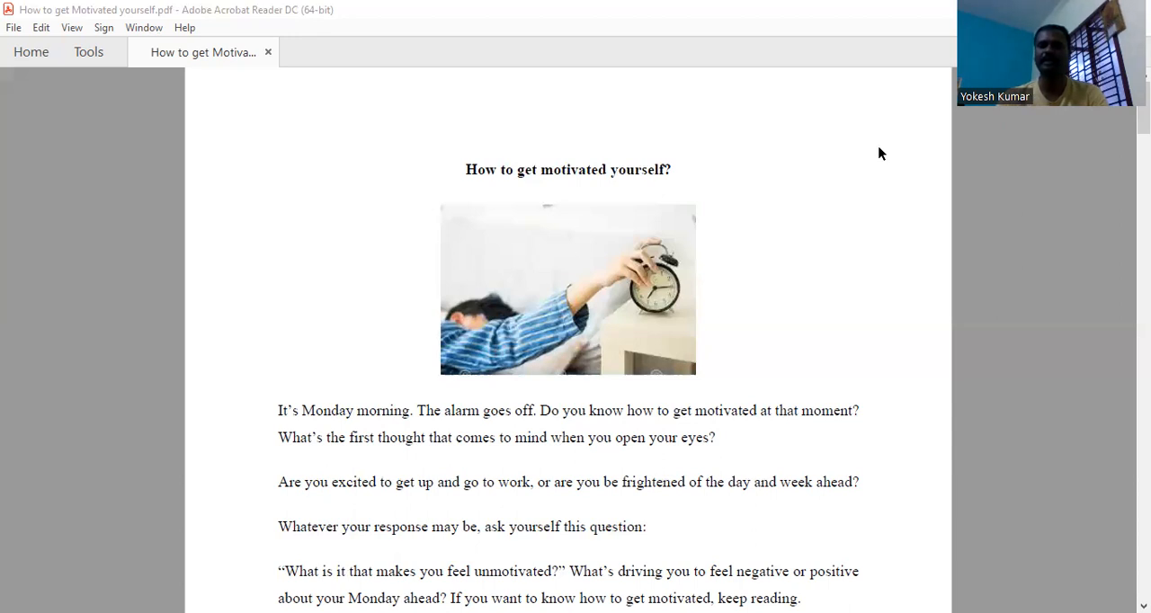
pyautogui.moveTo(791, 183)
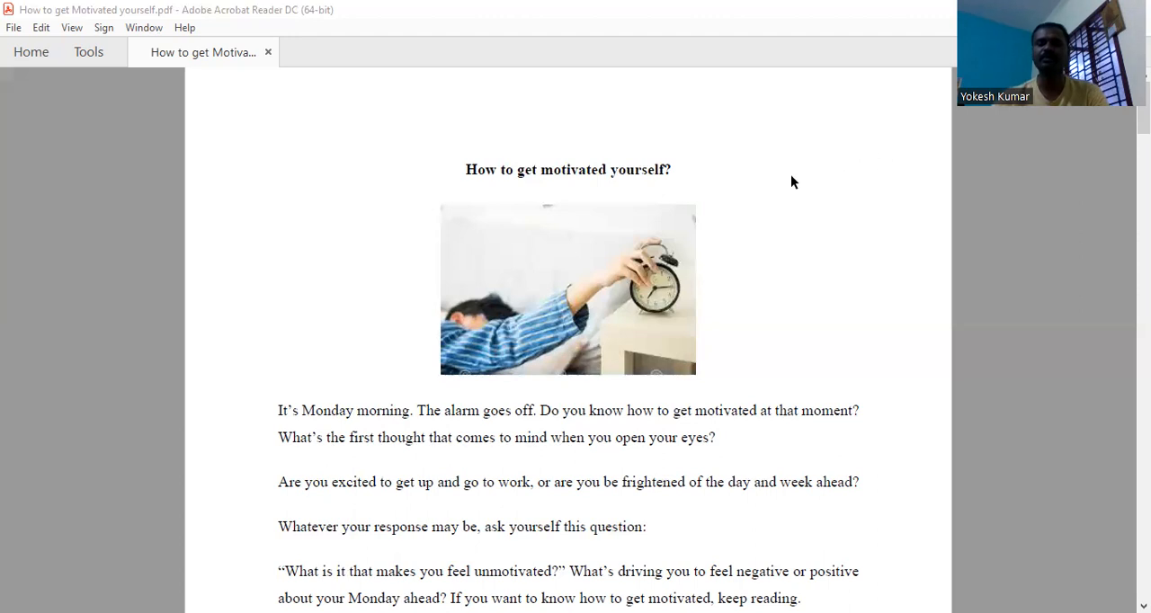
pyautogui.scroll(-3)
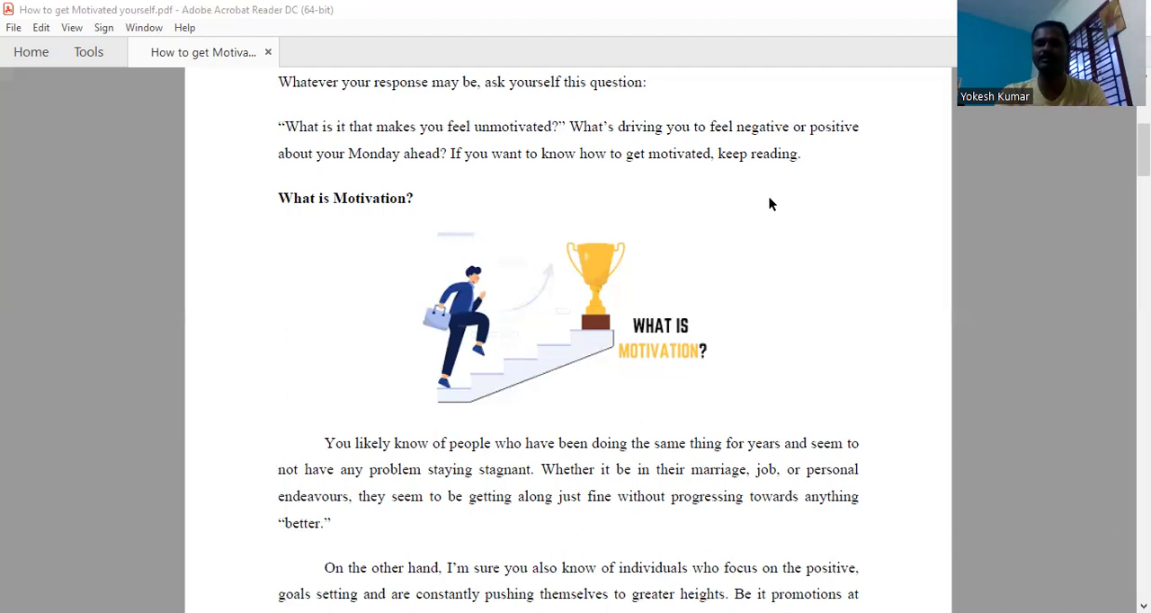
pyautogui.moveTo(736, 263)
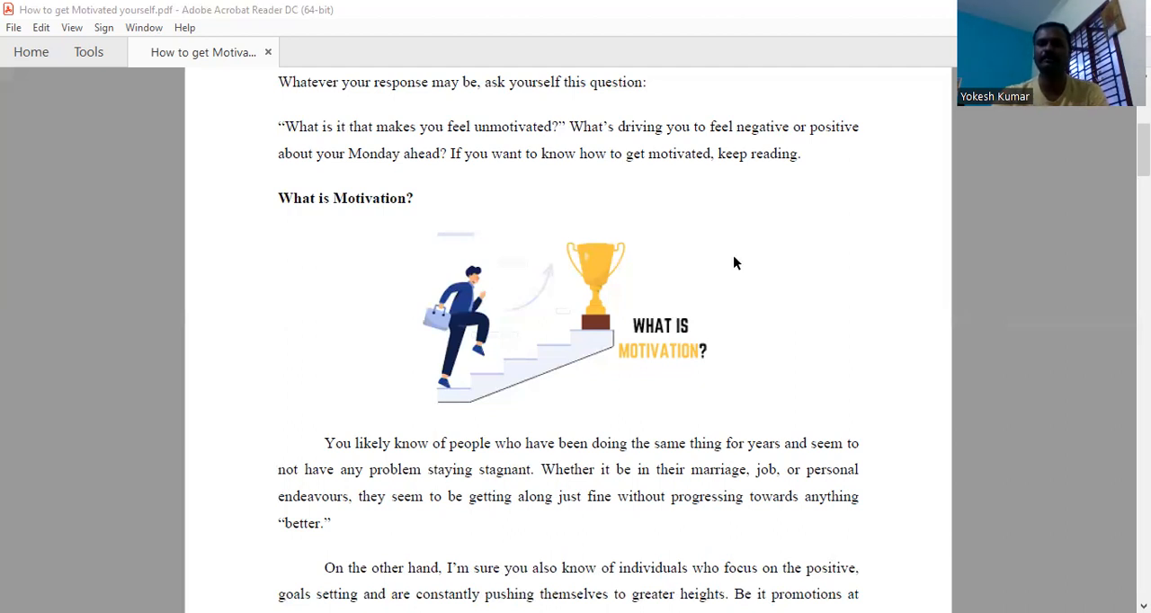
pyautogui.scroll(-3)
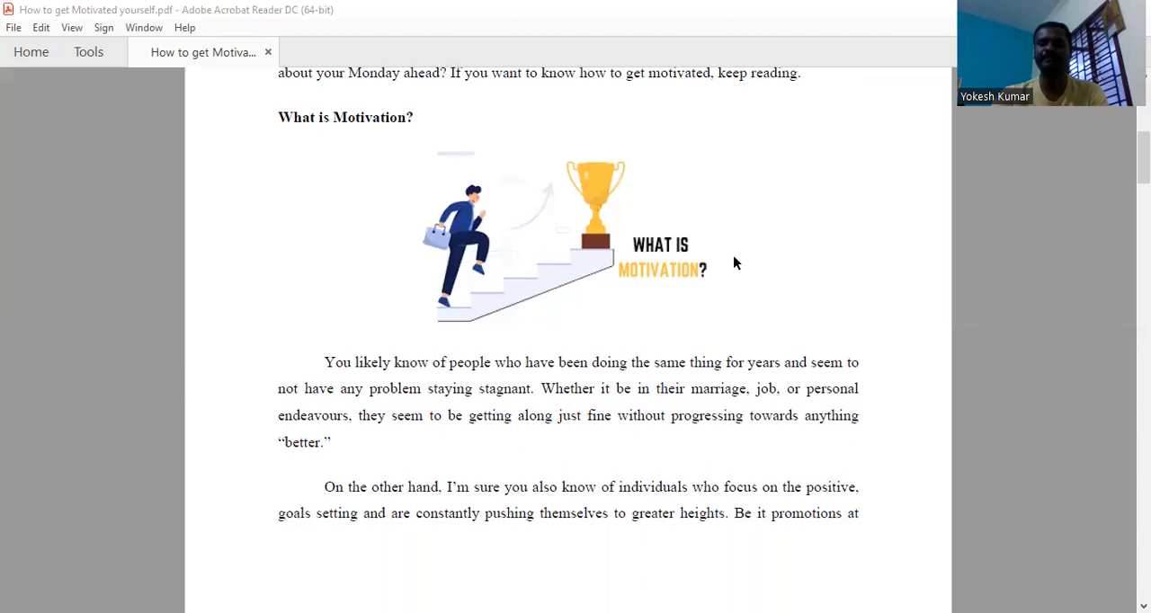
pyautogui.moveTo(737, 267)
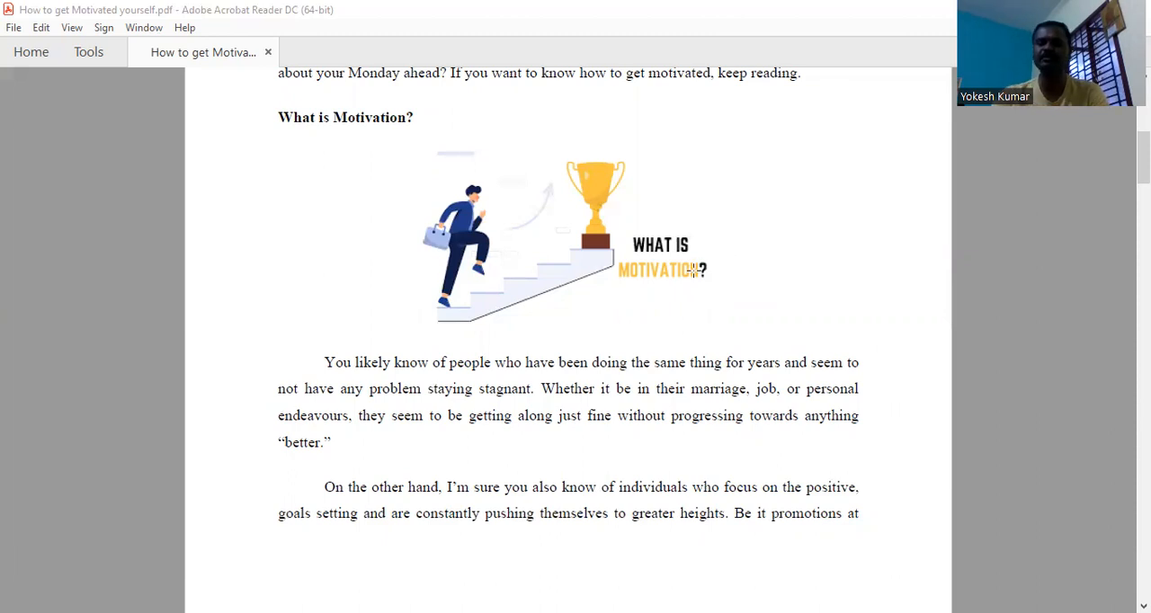
pyautogui.scroll(-3)
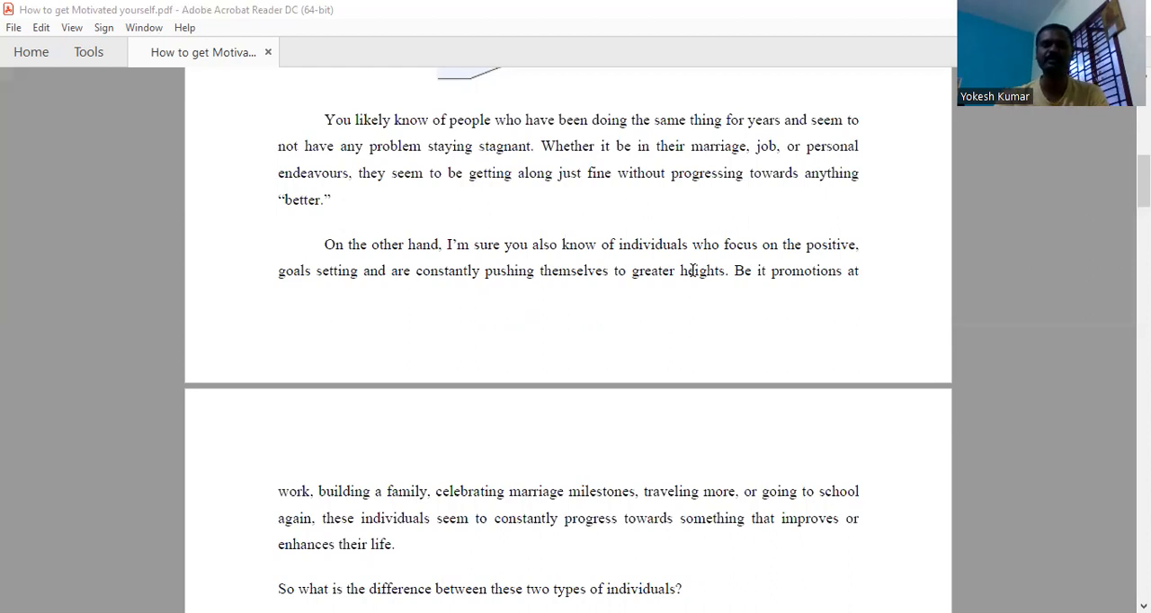
pyautogui.moveTo(662, 308)
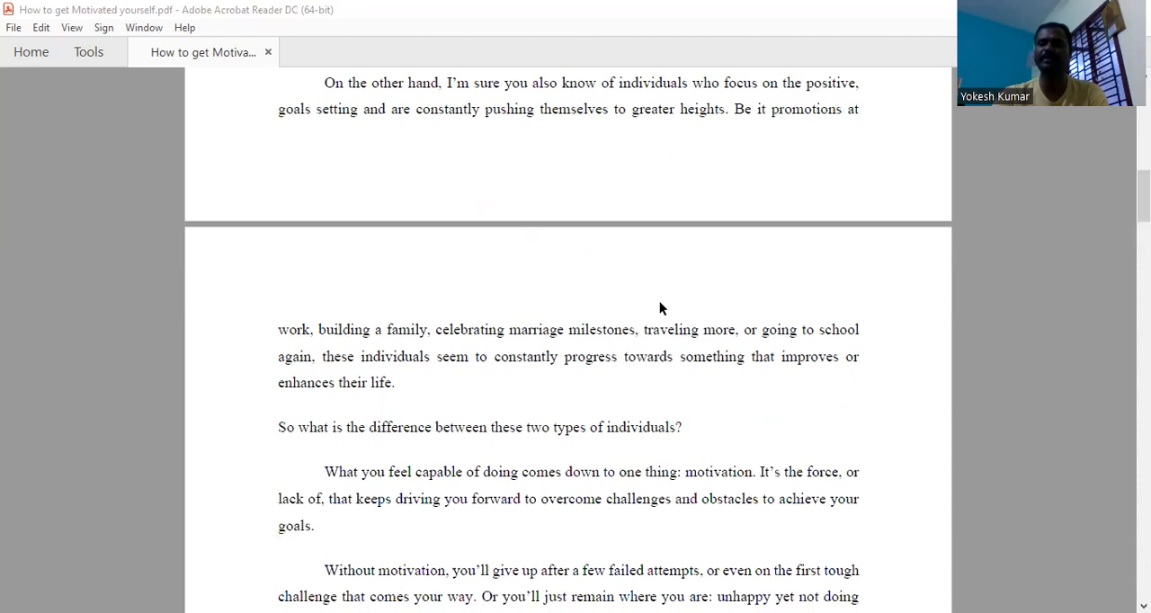
pyautogui.scroll(-3)
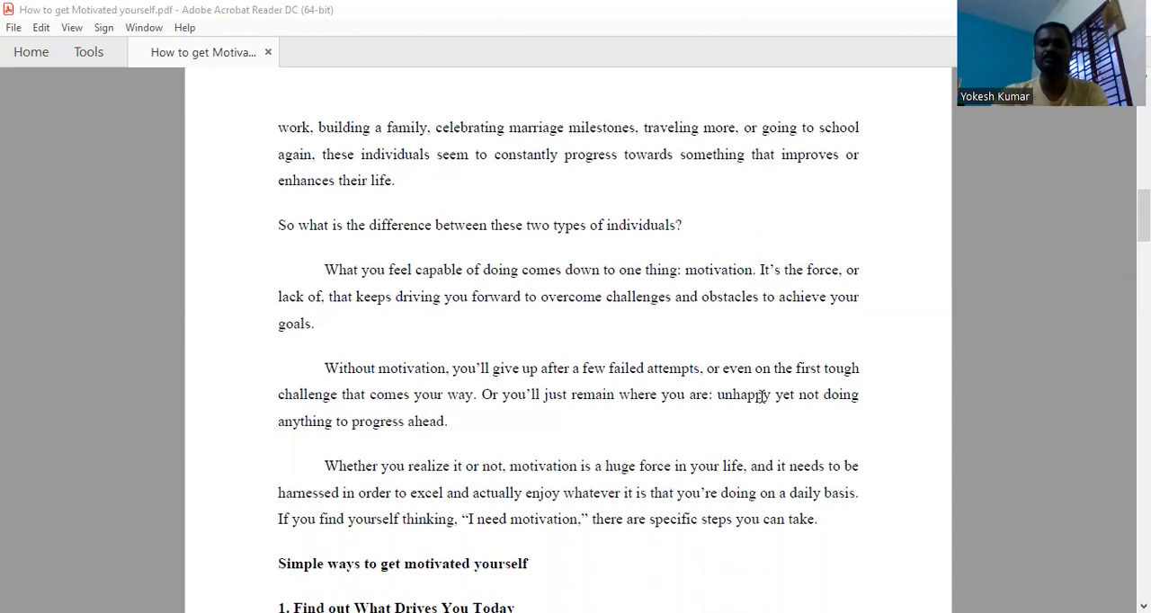
pyautogui.scroll(-3)
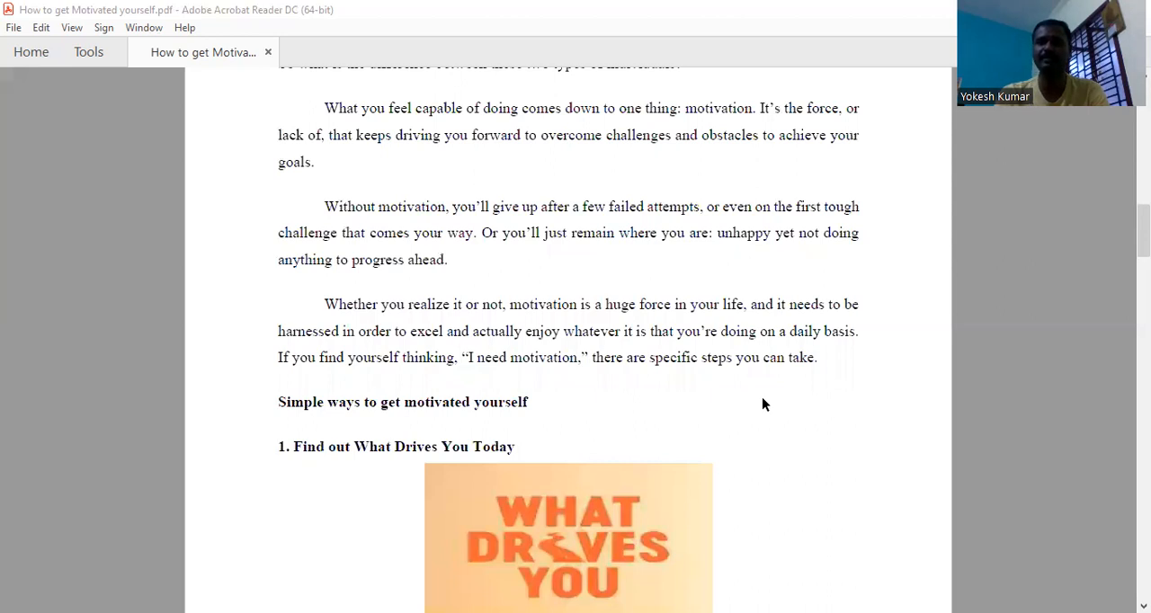
pyautogui.moveTo(777, 399)
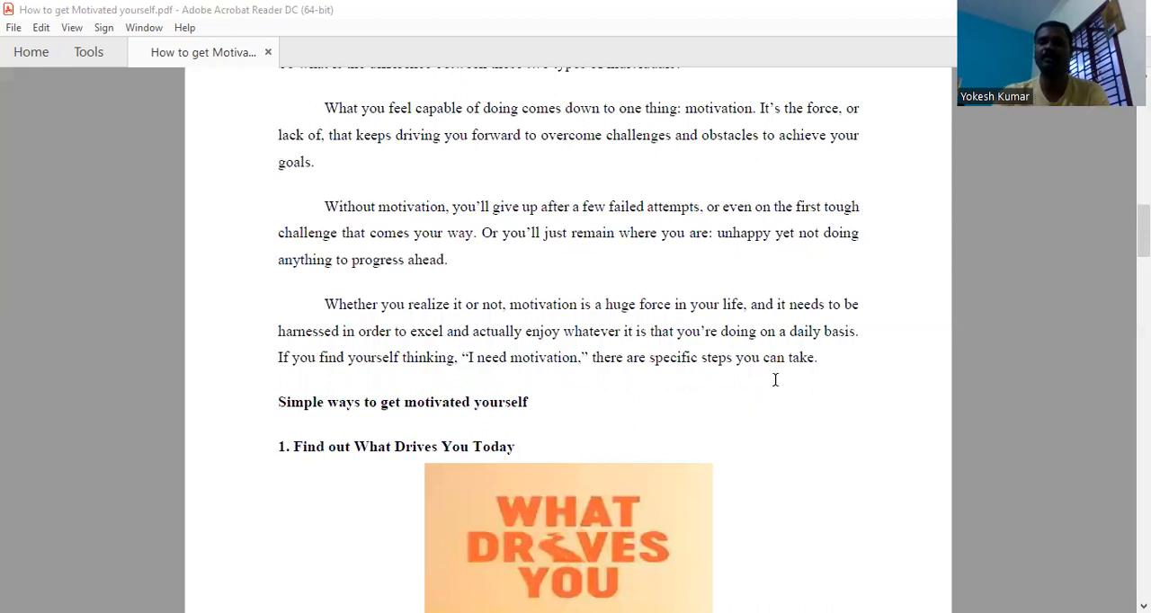
pyautogui.scroll(-3)
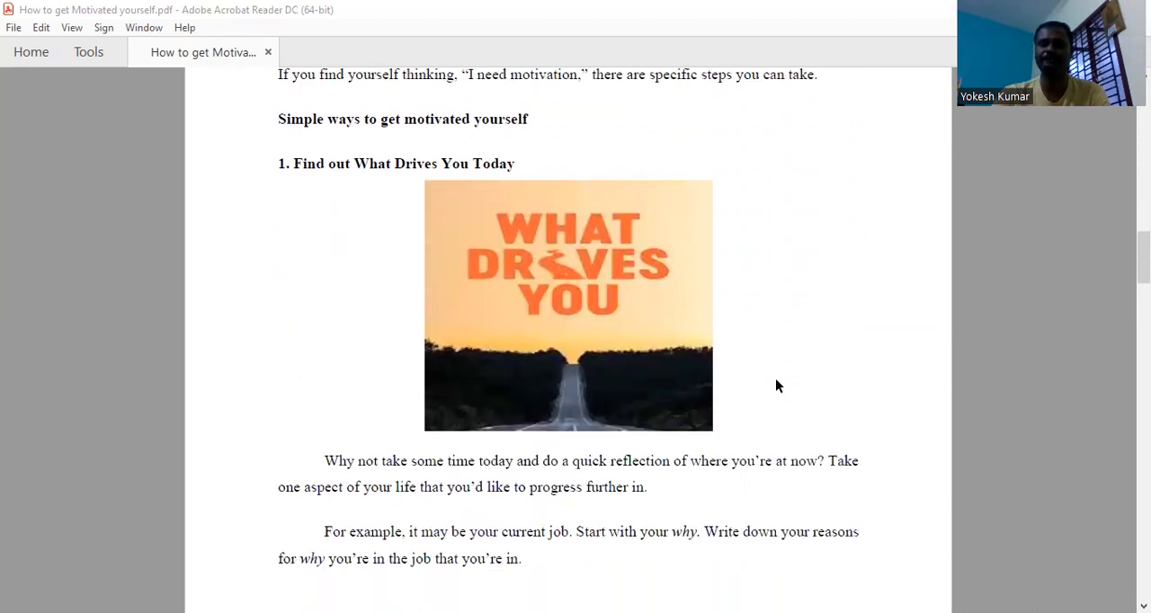
pyautogui.scroll(-3)
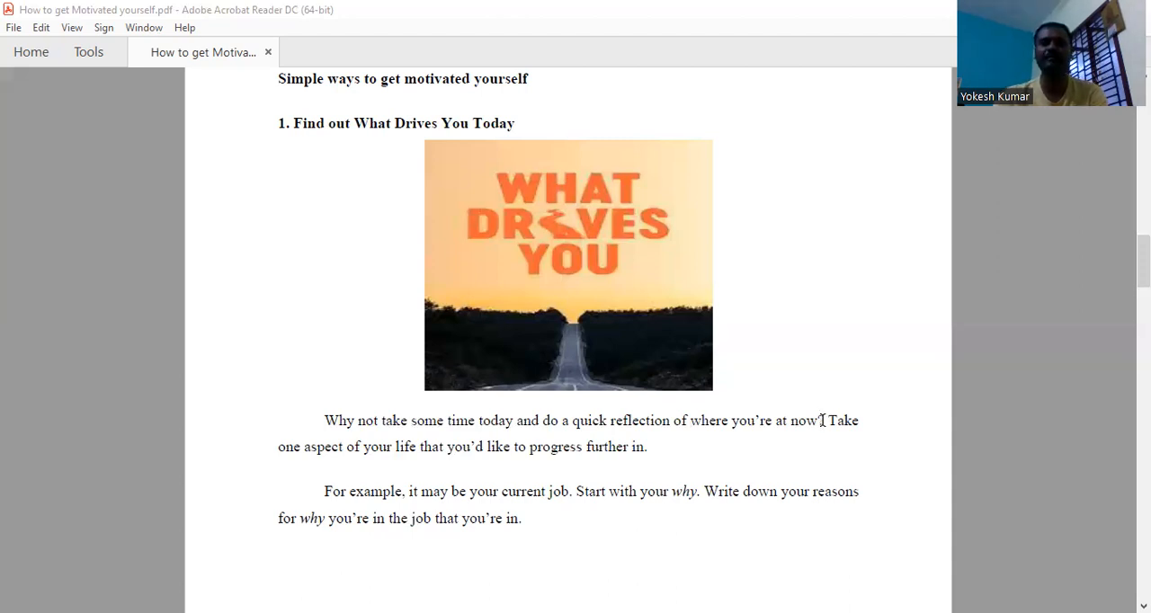
pyautogui.scroll(-3)
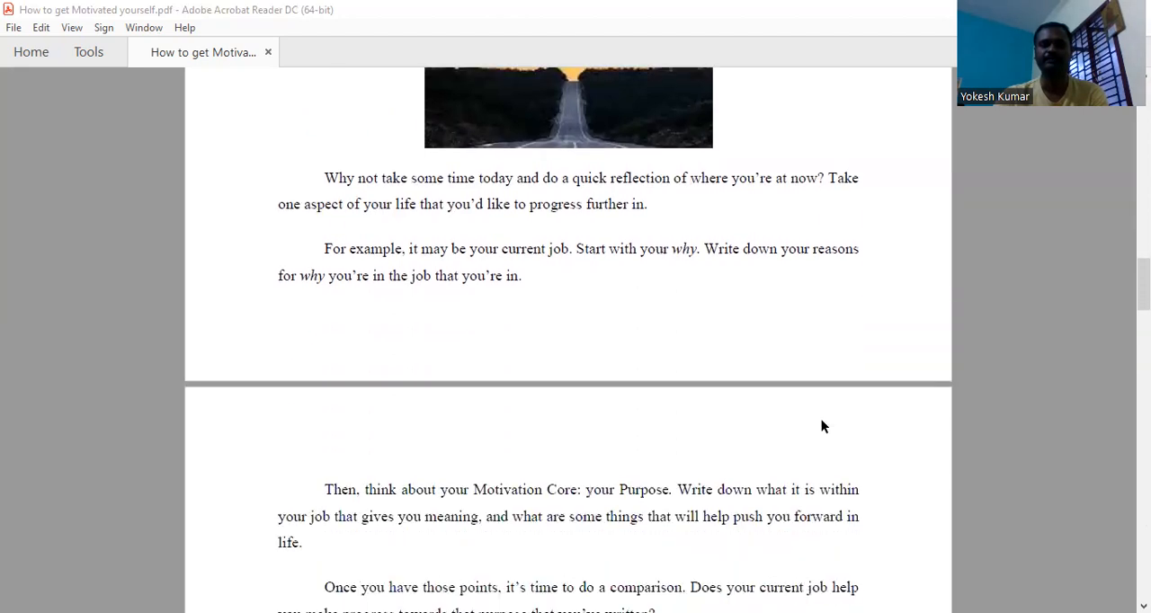
pyautogui.scroll(-3)
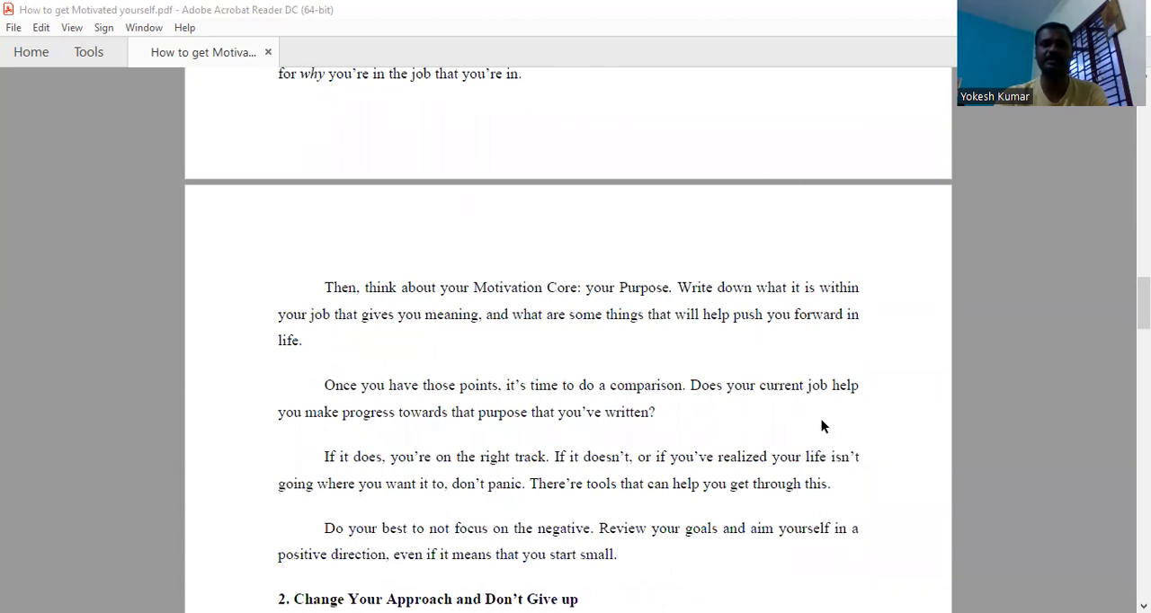
pyautogui.scroll(-3)
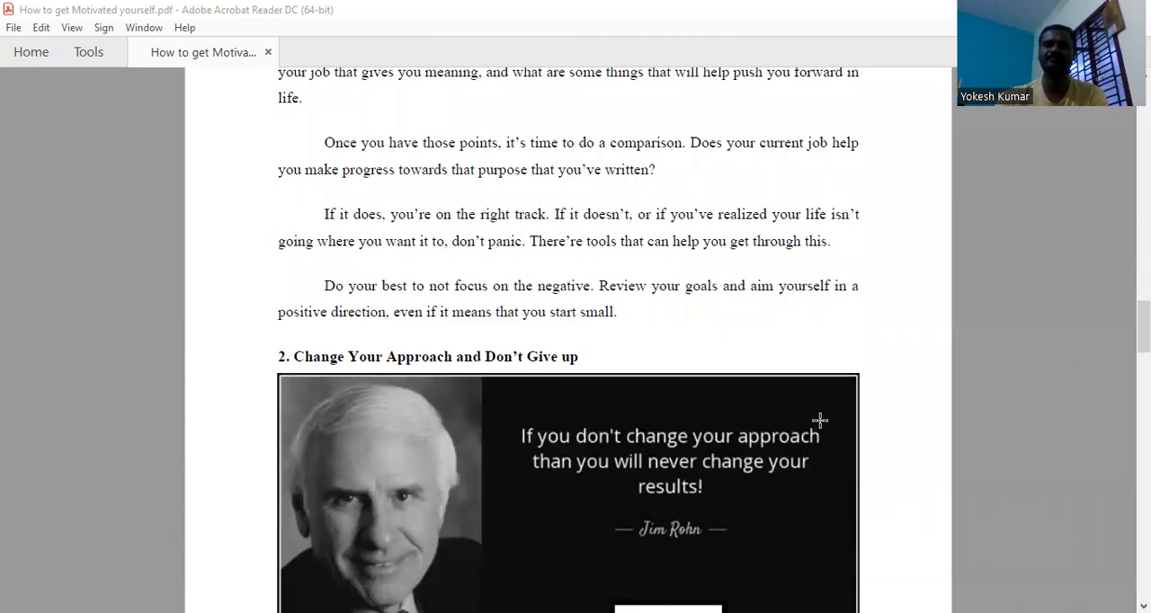
pyautogui.scroll(-3)
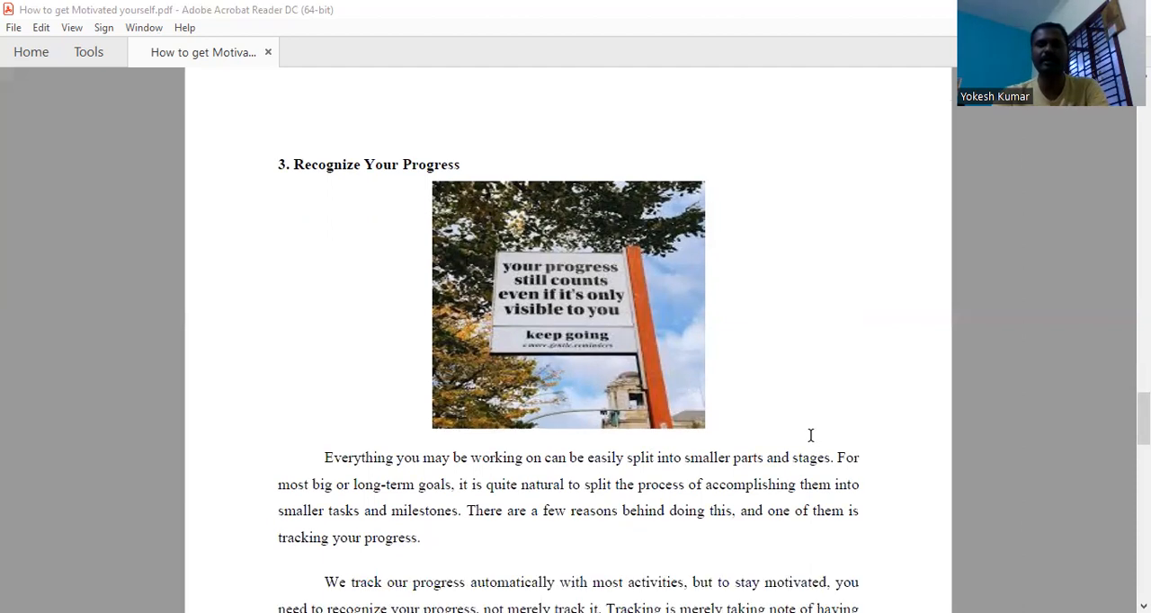
pyautogui.scroll(-3)
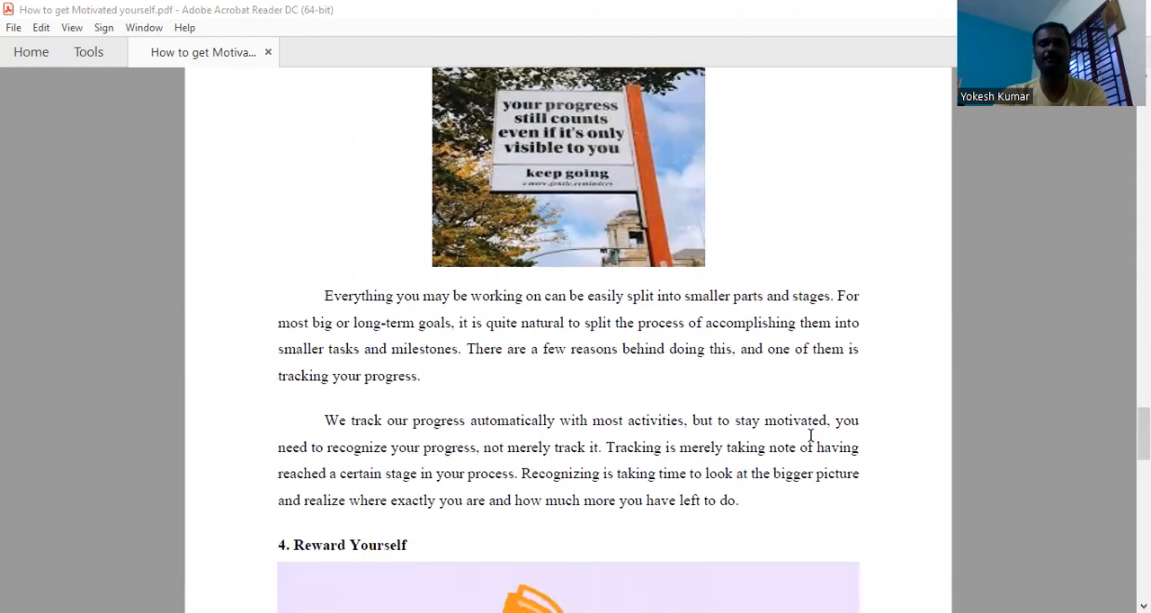
pyautogui.scroll(-3)
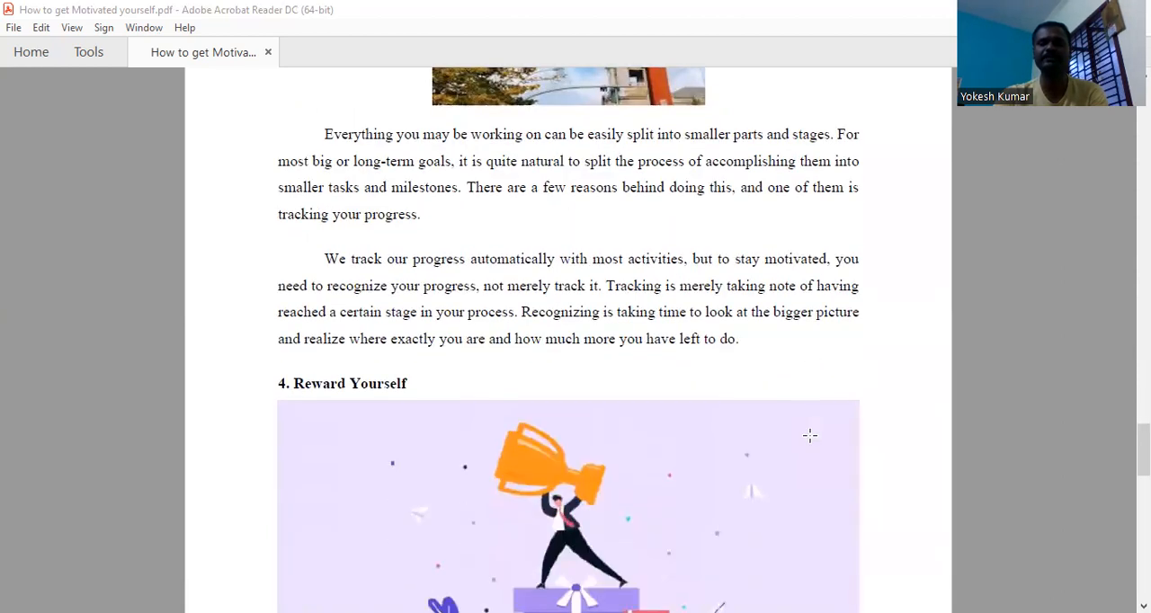
pyautogui.scroll(-3)
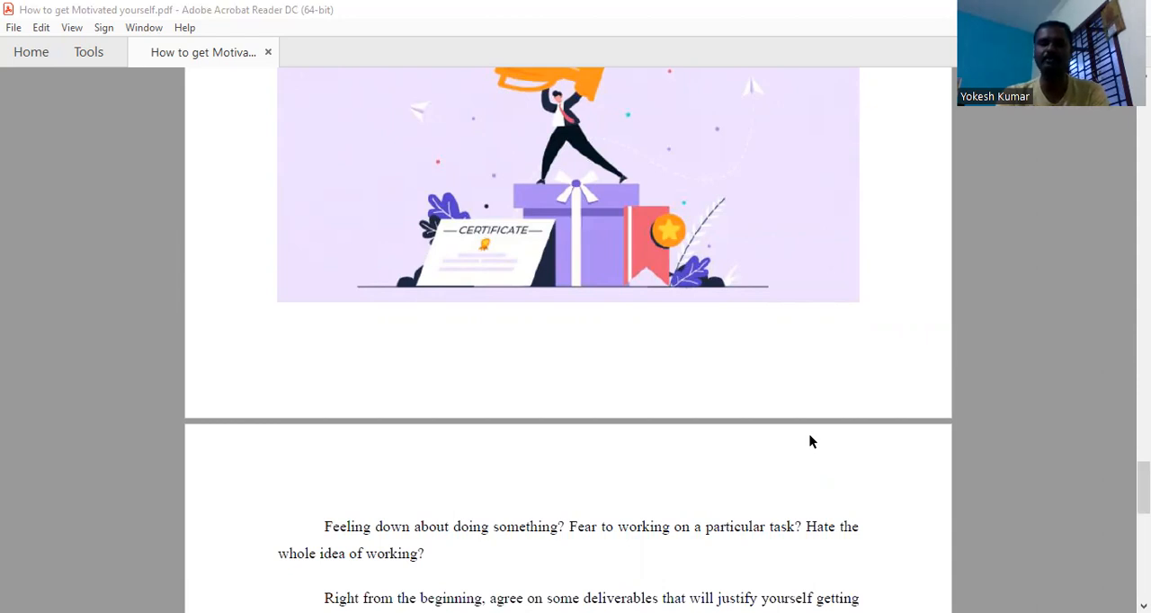
pyautogui.scroll(-3)
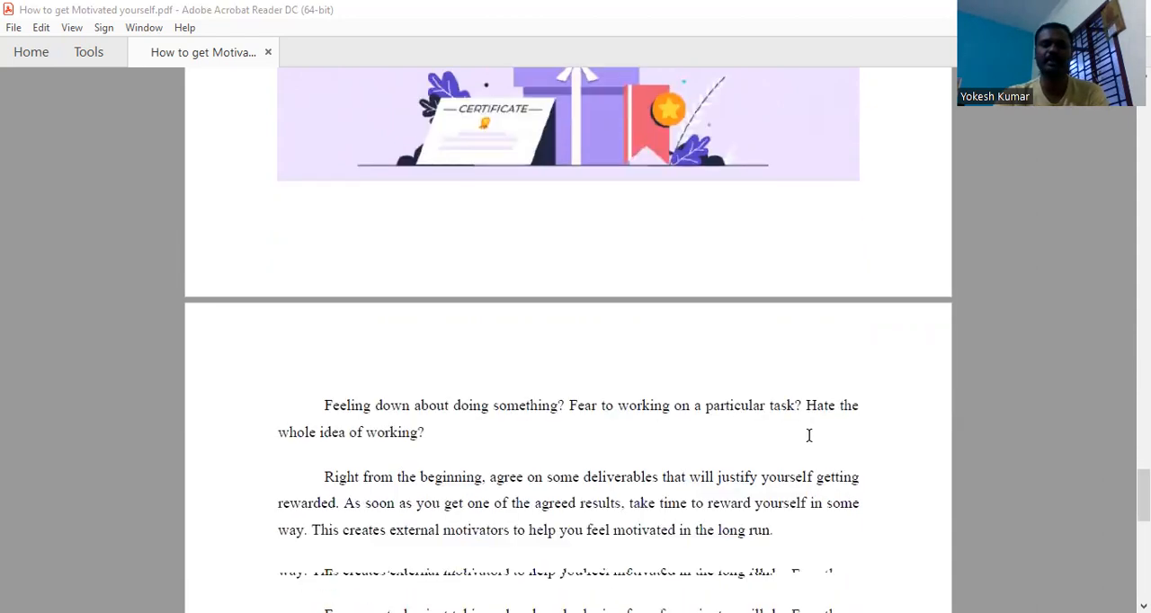